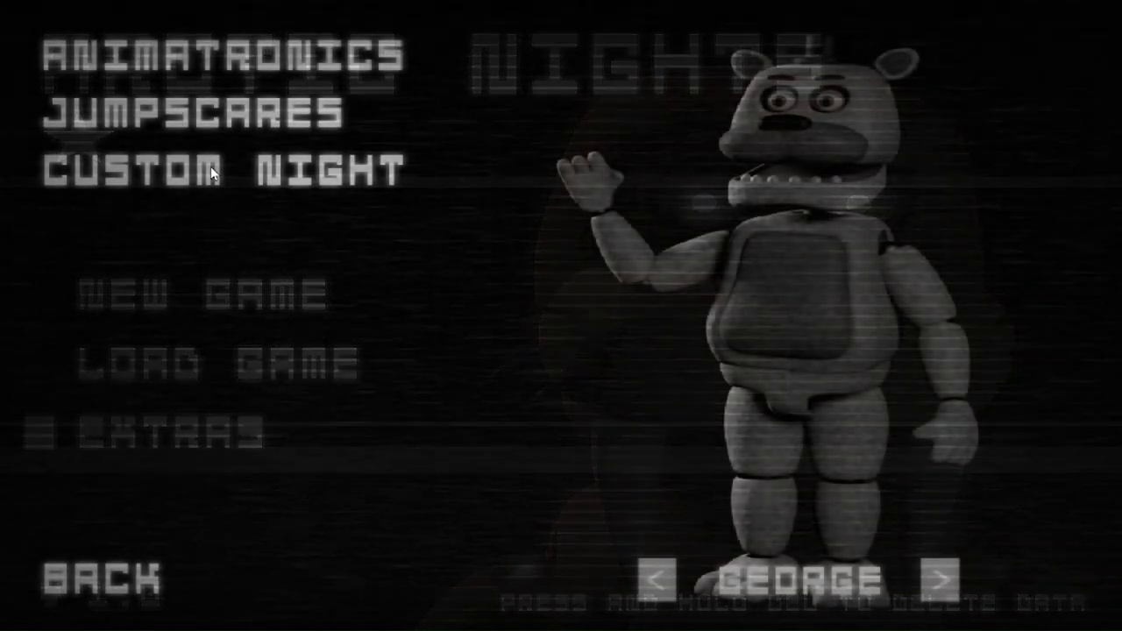
Enter Custom Night setup and raise George's difficulty to 20.
click(221, 170)
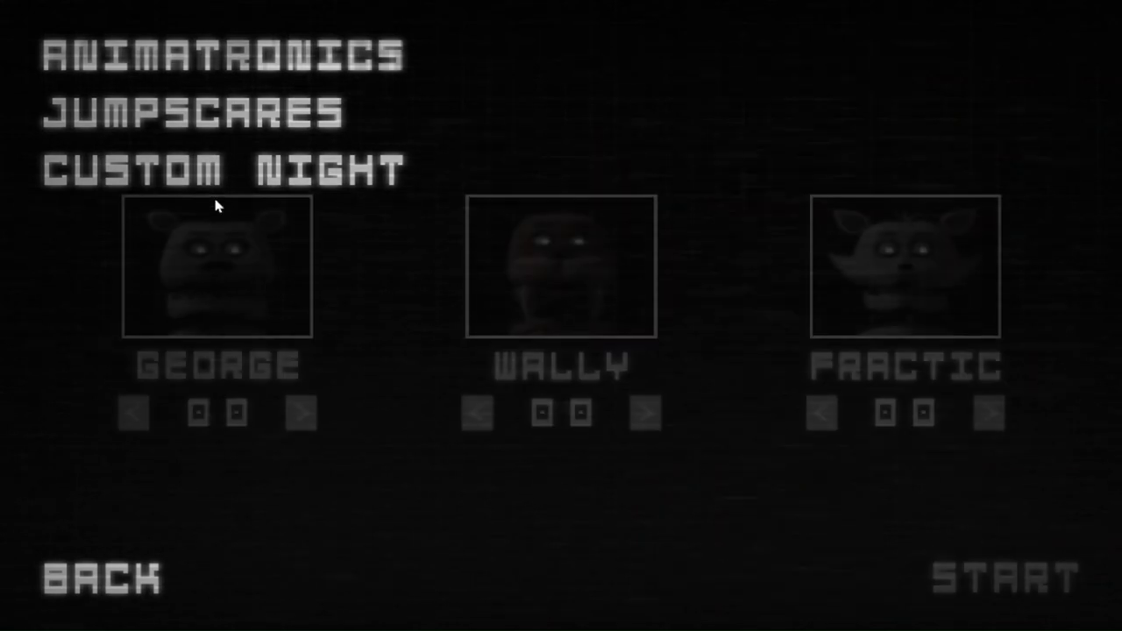
click(302, 414)
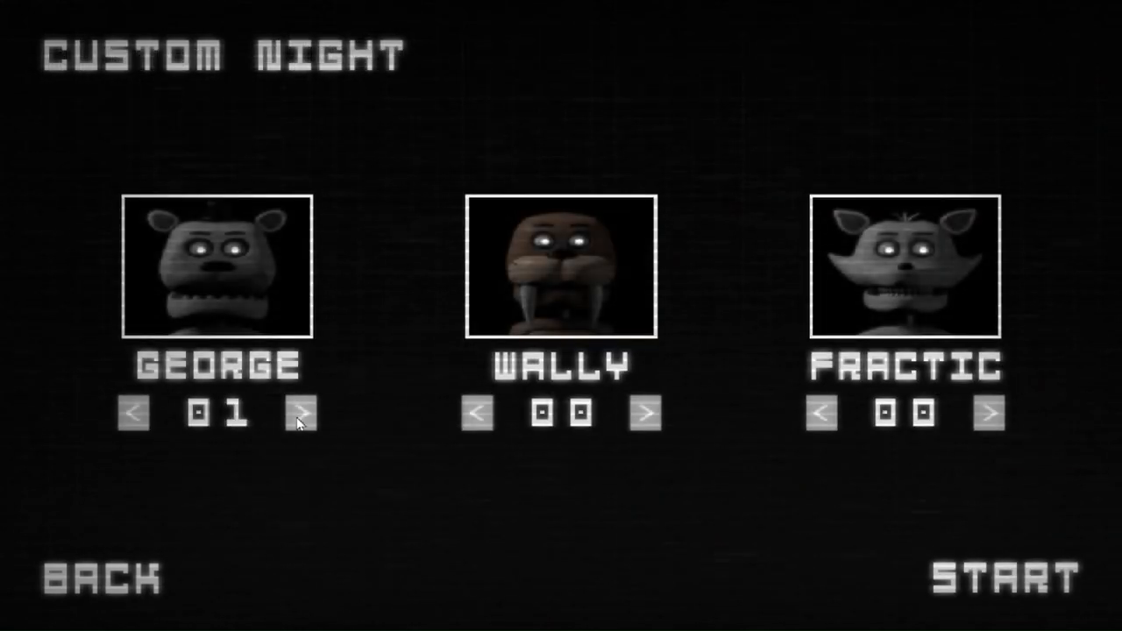
click(298, 414)
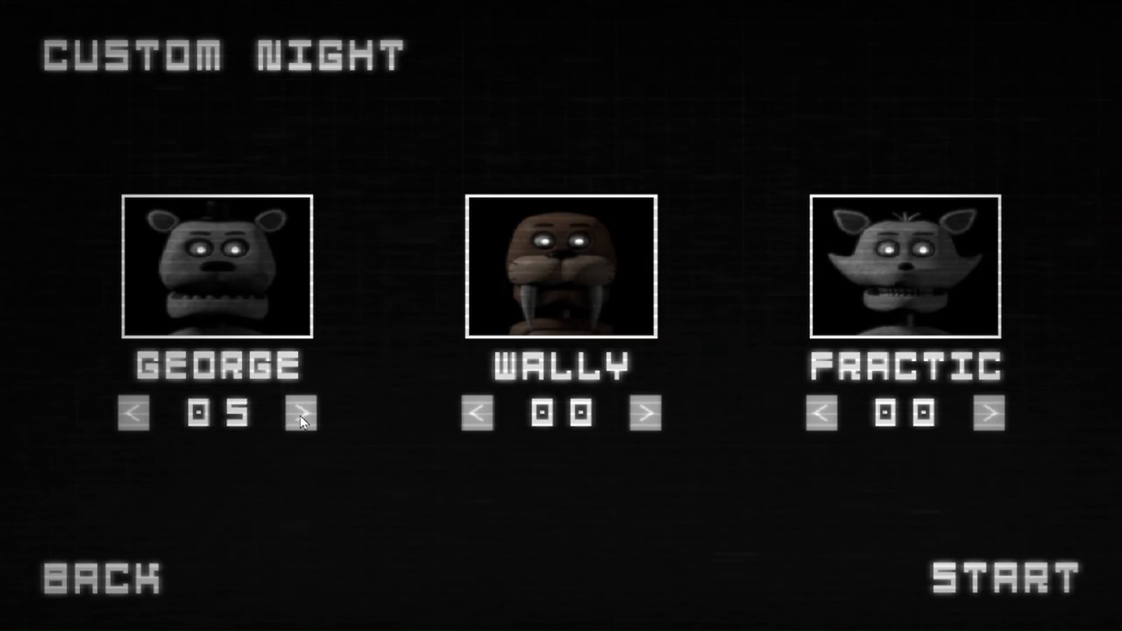
click(298, 413)
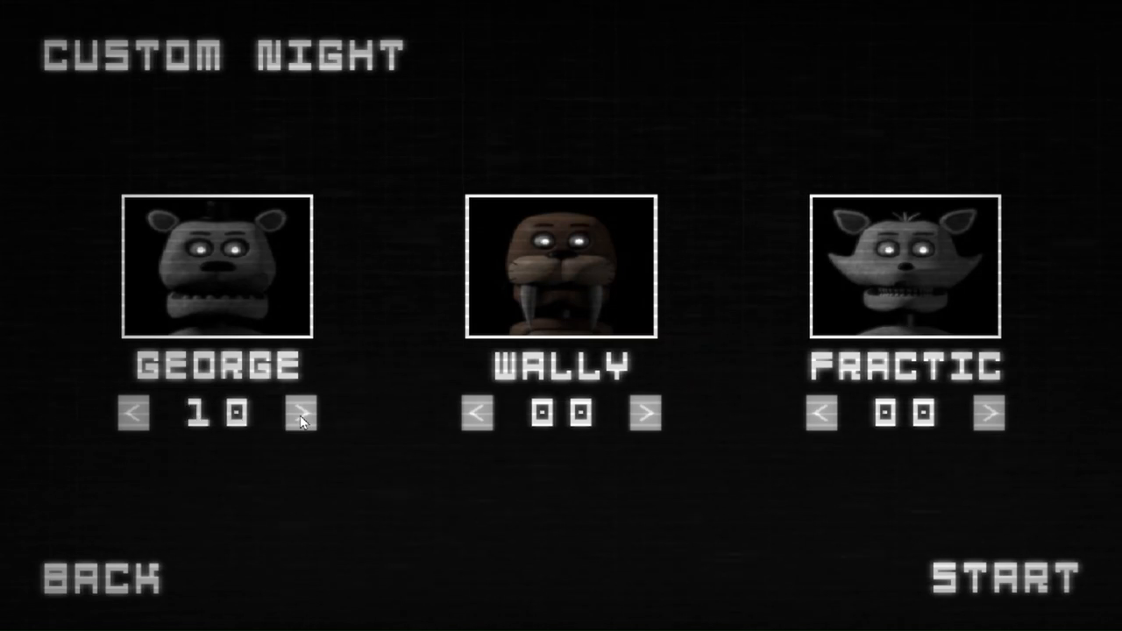
click(298, 414)
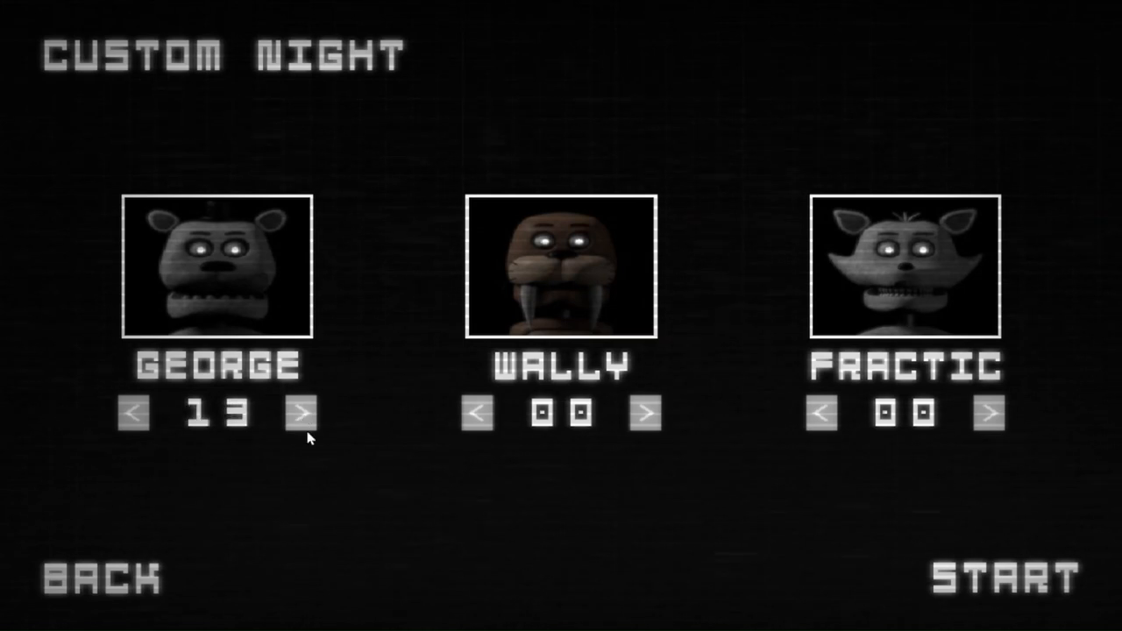
click(298, 414)
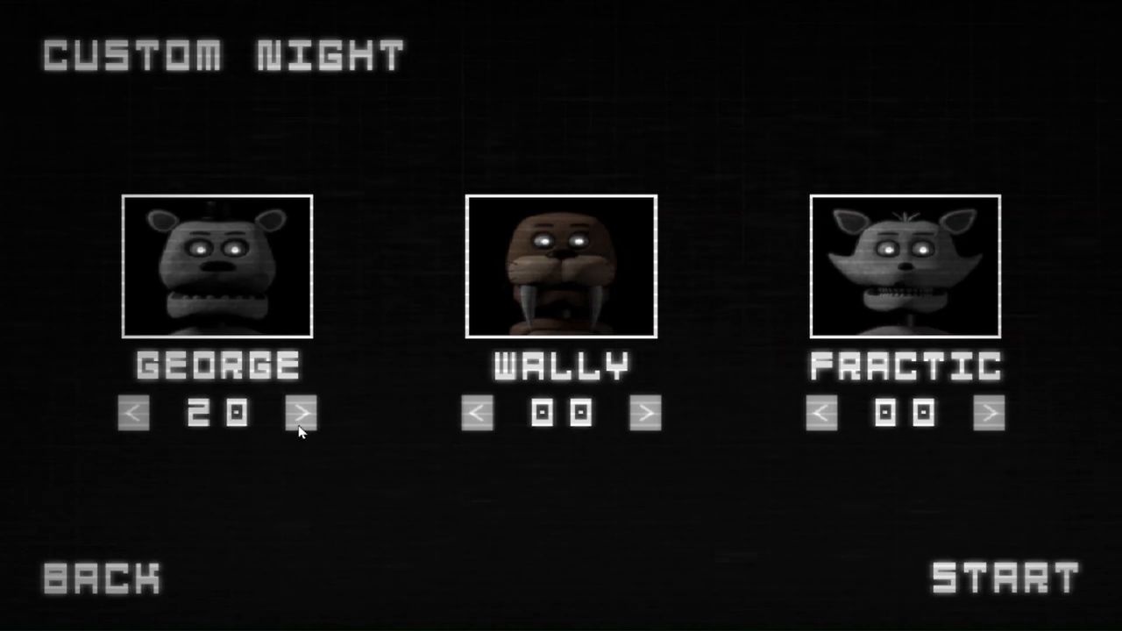
Raise Wally's difficulty to 20 and Fractic's to 05.
click(645, 414)
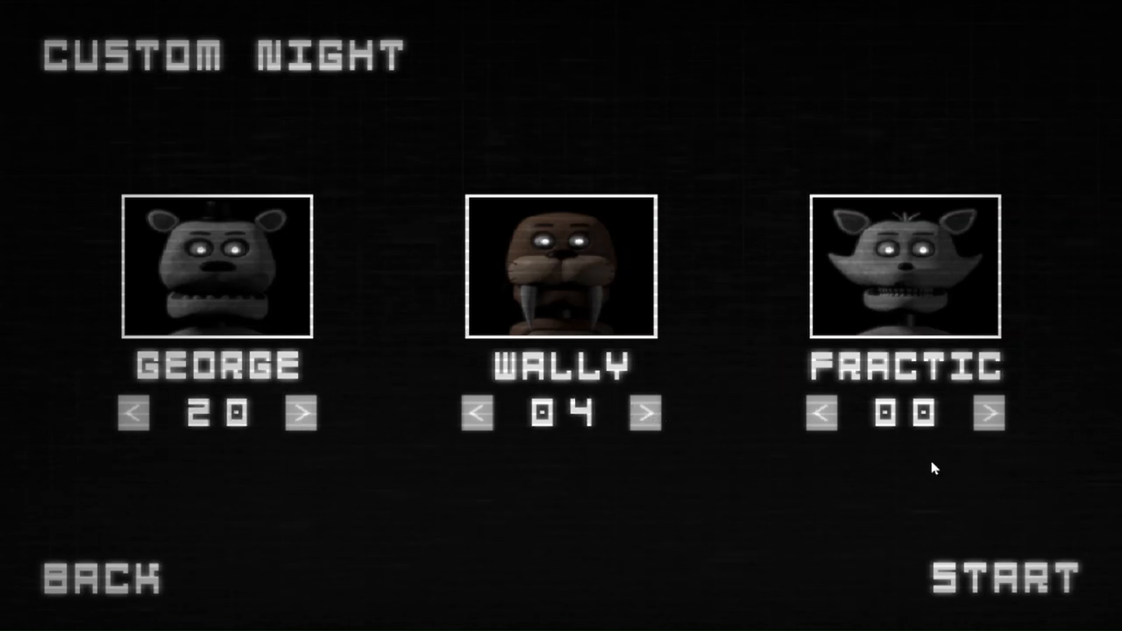
click(645, 414)
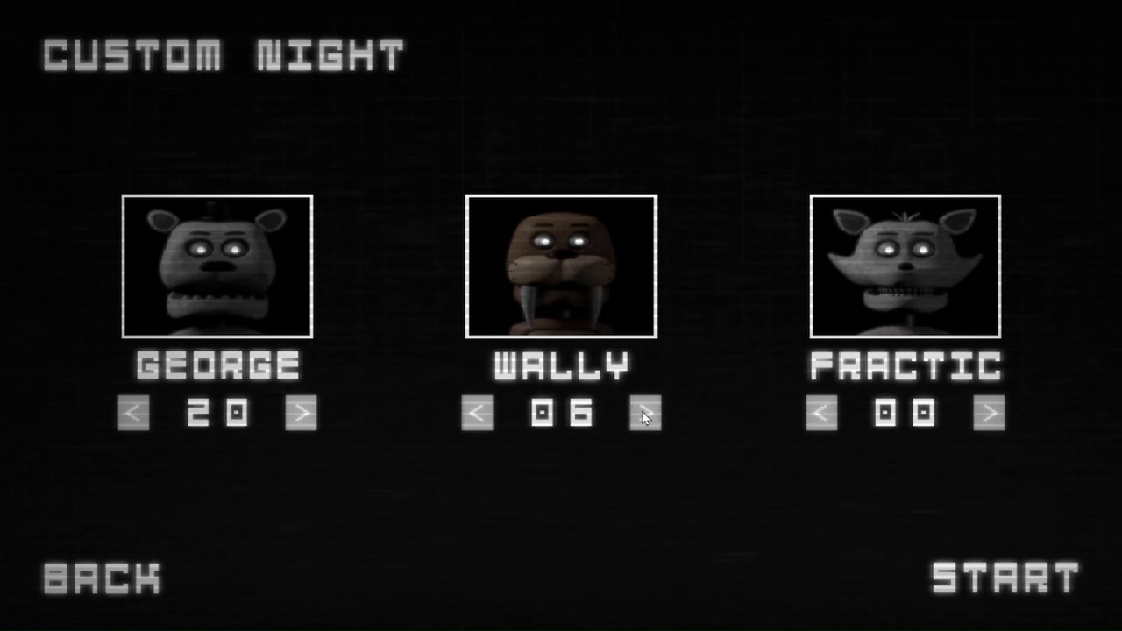
click(645, 414)
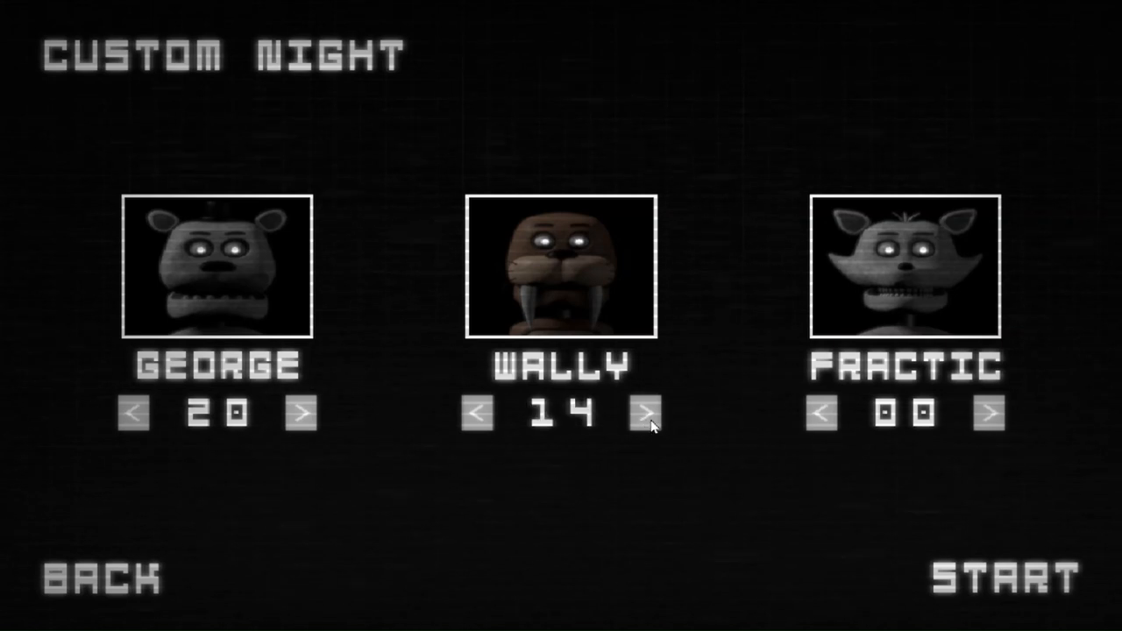
click(645, 413)
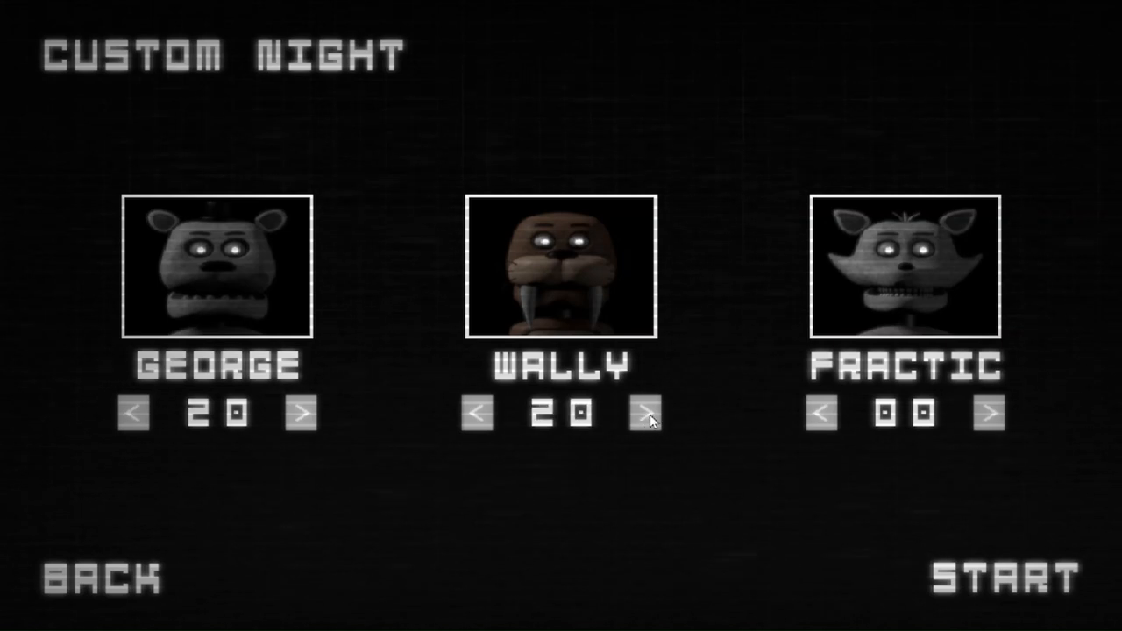
click(989, 414)
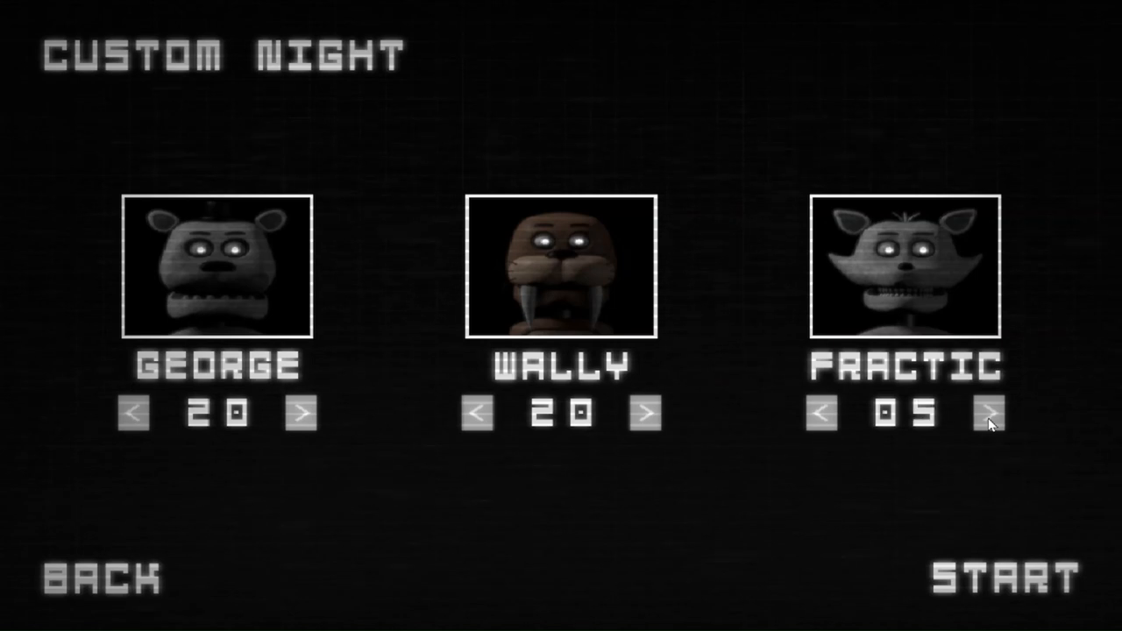
Start the custom night and seal the Right Air Vent against Fractic on CAM 09.
click(1001, 578)
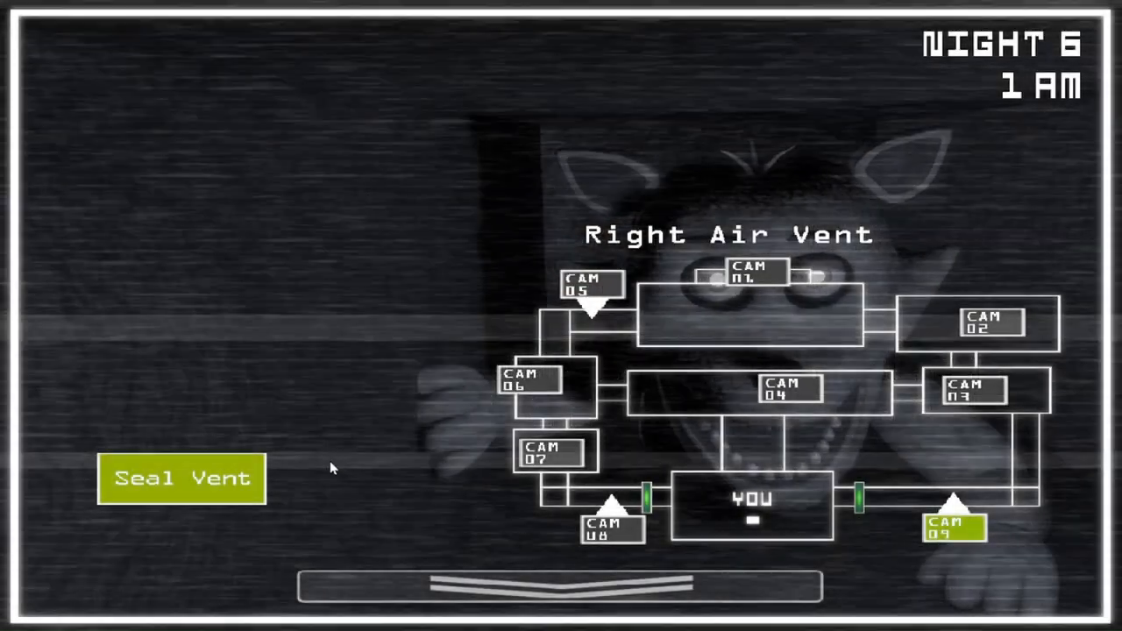
click(182, 477)
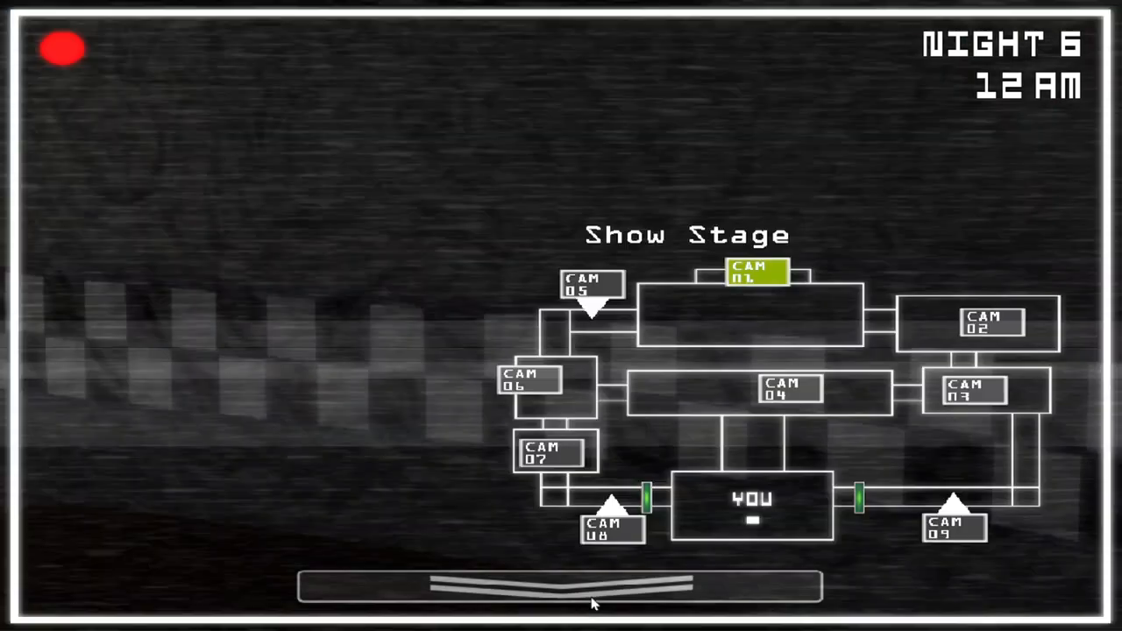
Seal the Left Air Vent, then run Animatronic Reset from the maintenance panel as 1 AM arrives.
click(614, 529)
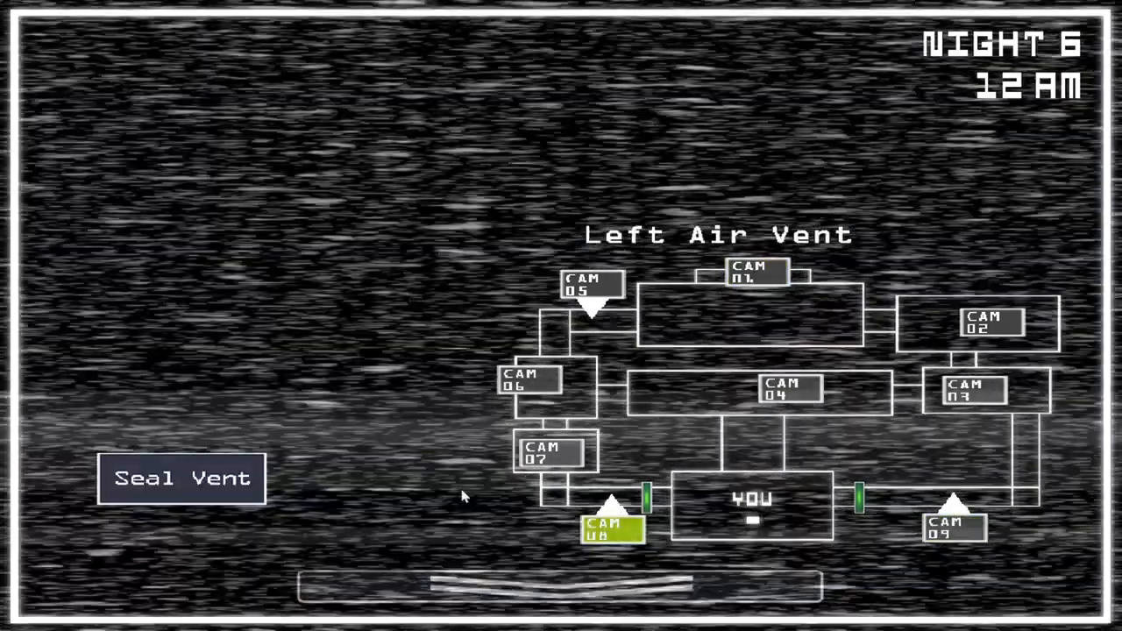
click(180, 477)
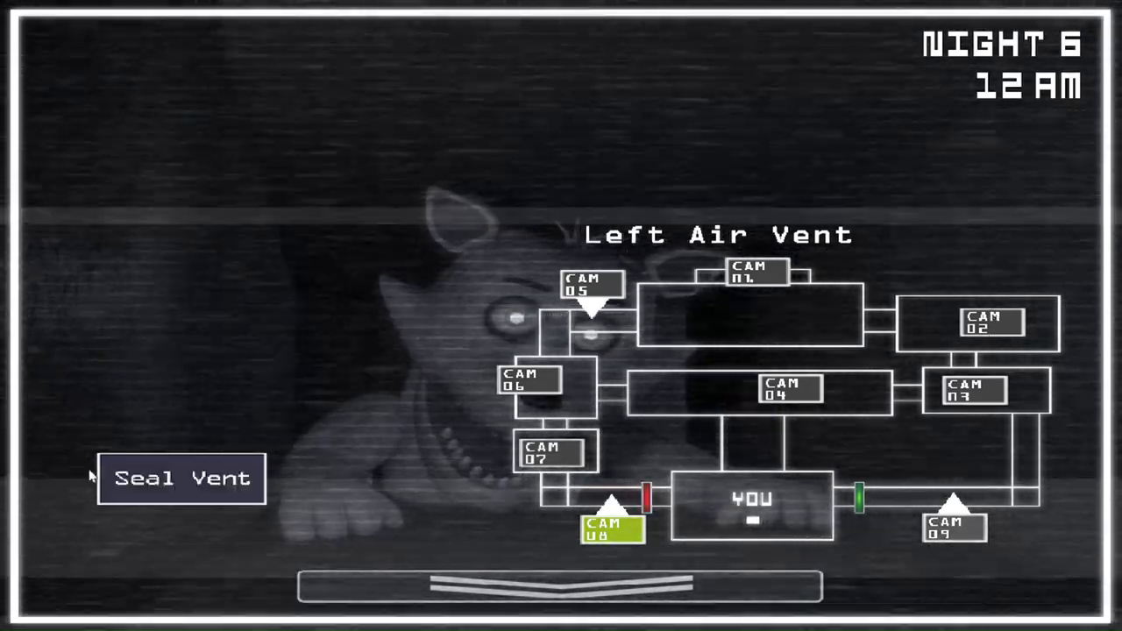
click(182, 477)
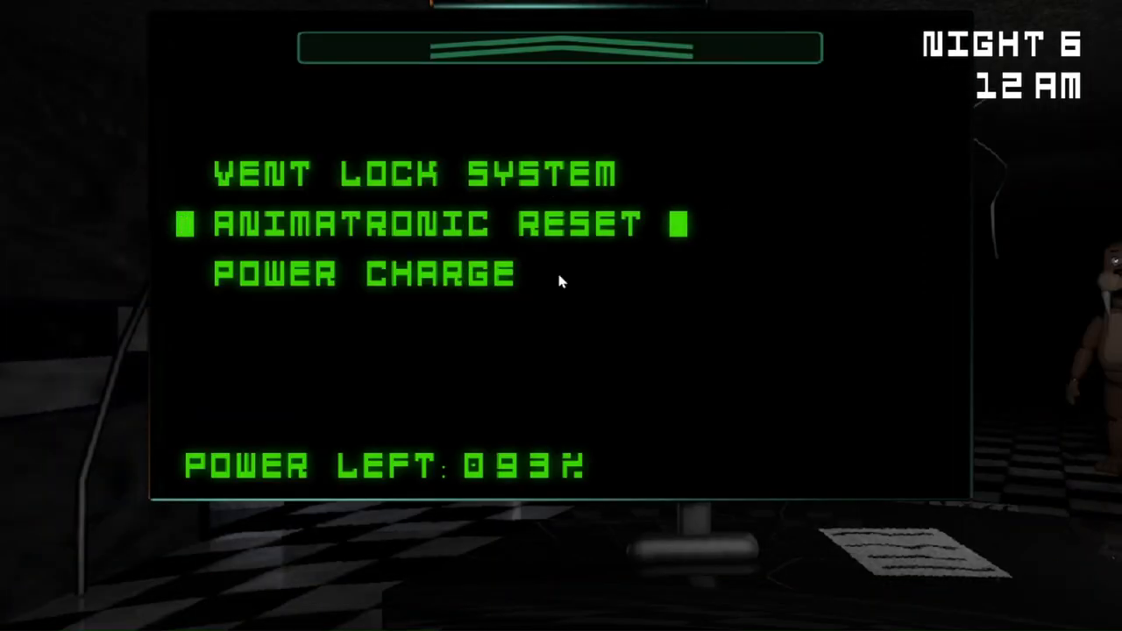
click(186, 224)
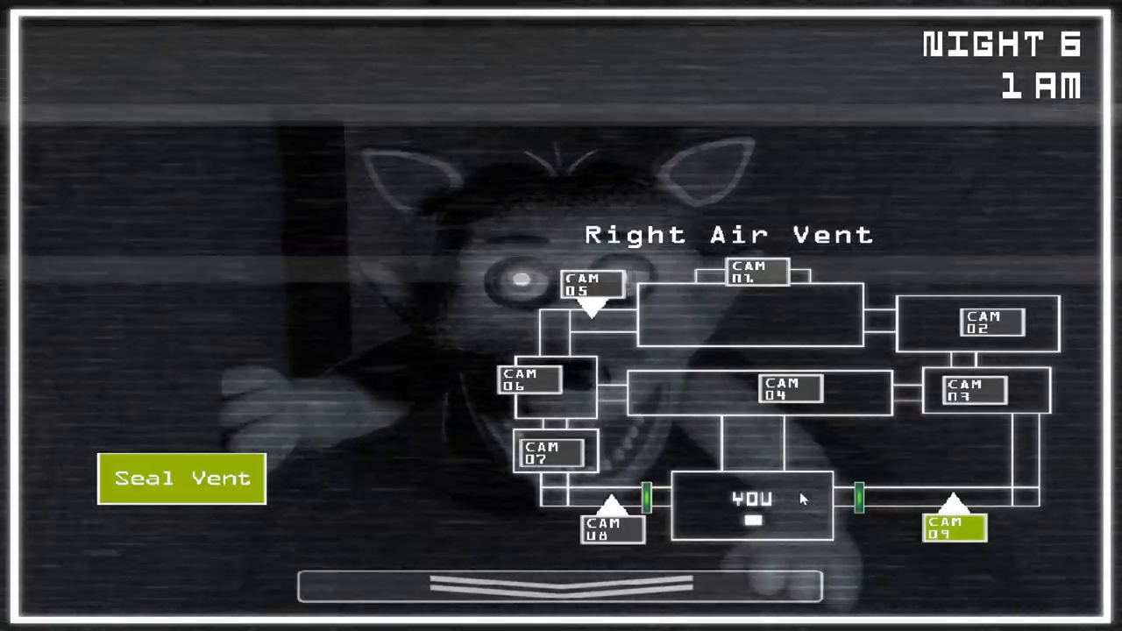
Seal the right vent, reset the animatronics via maintenance, and raise the monitor to the Left Air Vent at 2 AM.
click(183, 477)
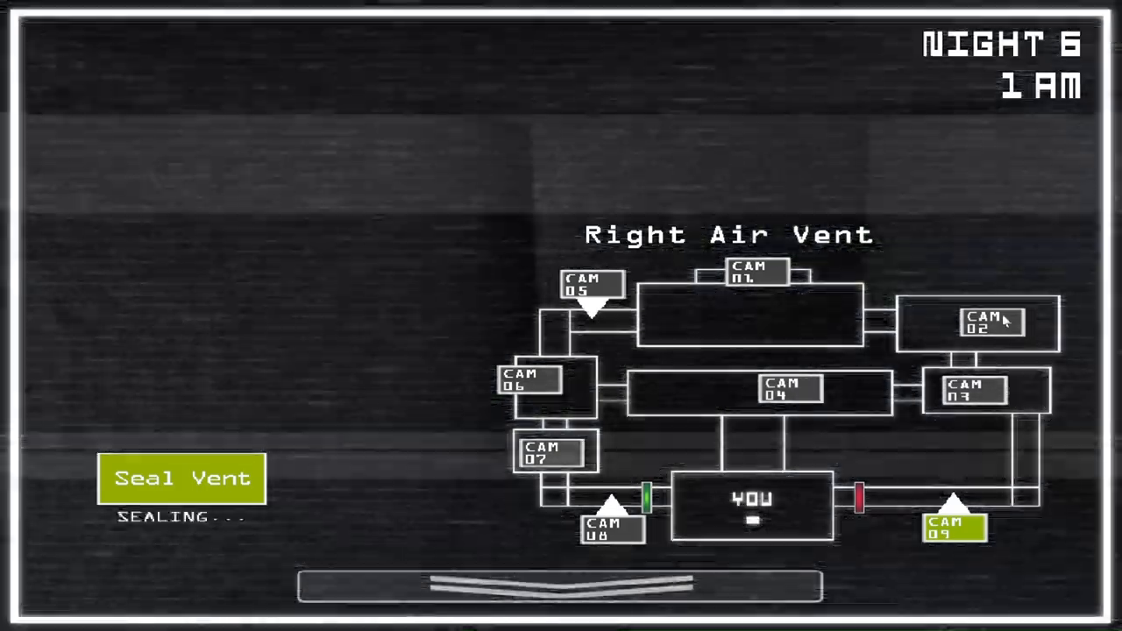
click(988, 323)
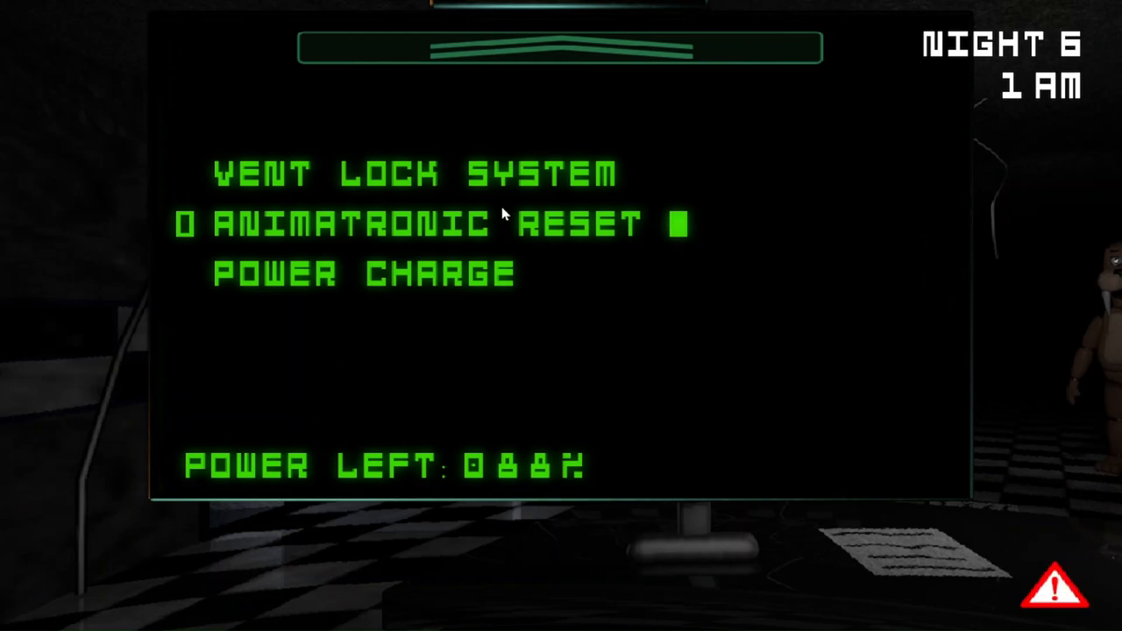
click(186, 225)
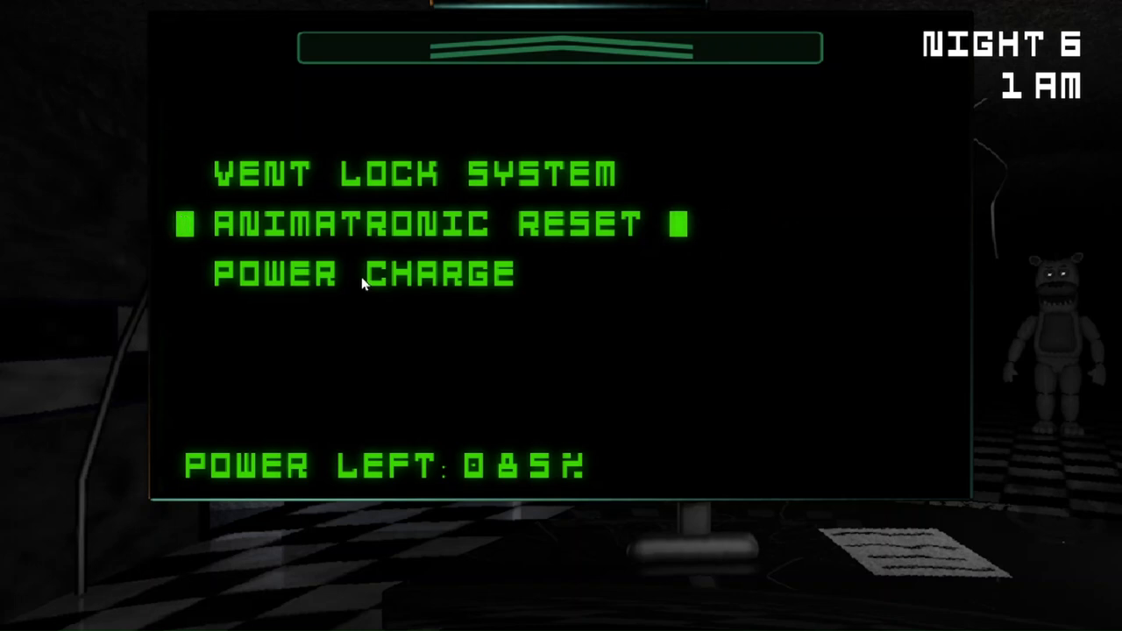
key(Down)
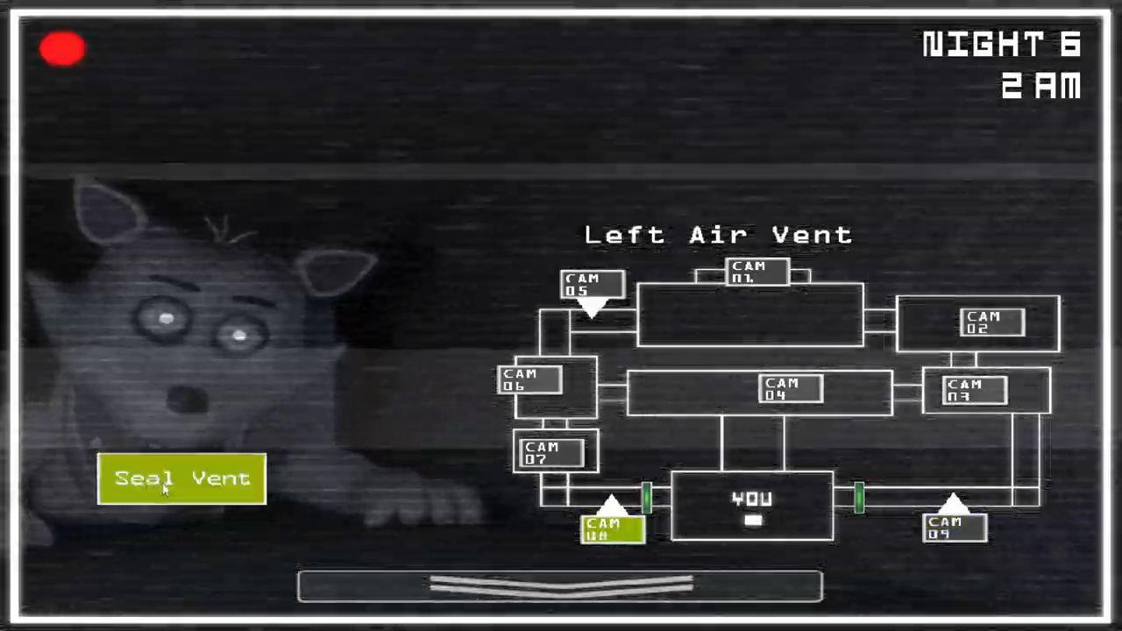
Seal the Left Air Vent, then the Right, then the Left again as animatronics crawl in through 3 AM.
click(183, 478)
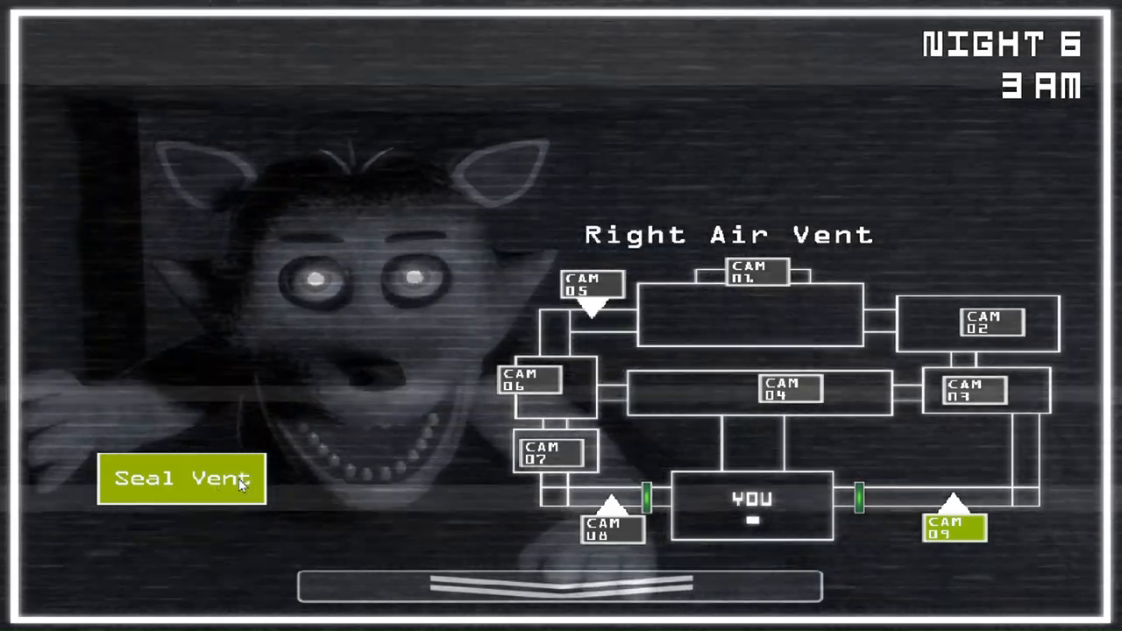
click(182, 477)
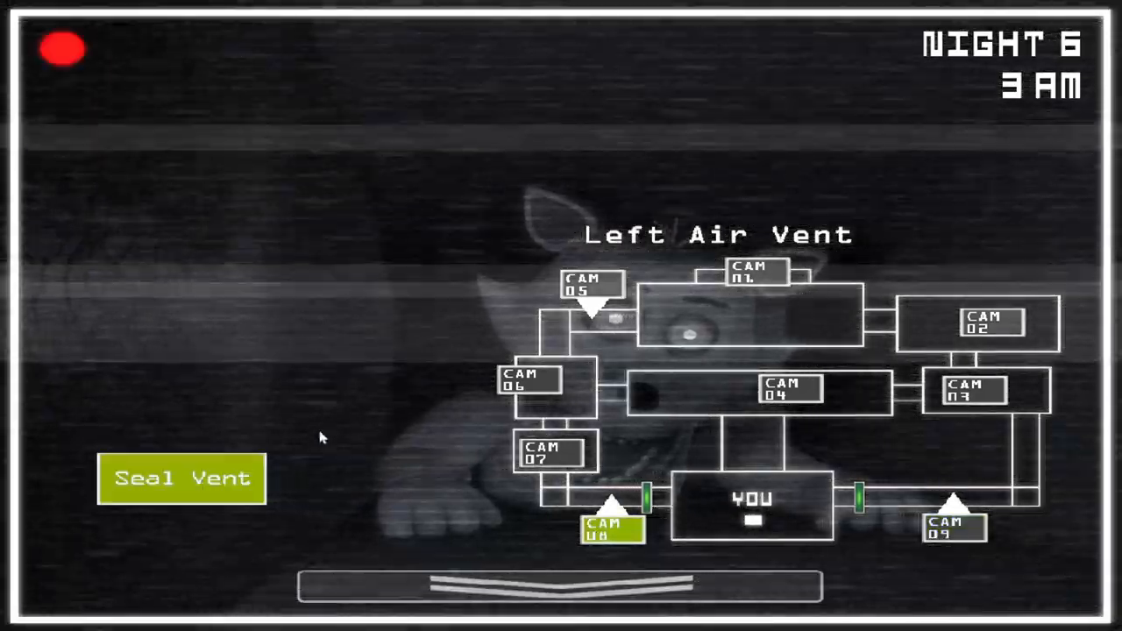
click(182, 477)
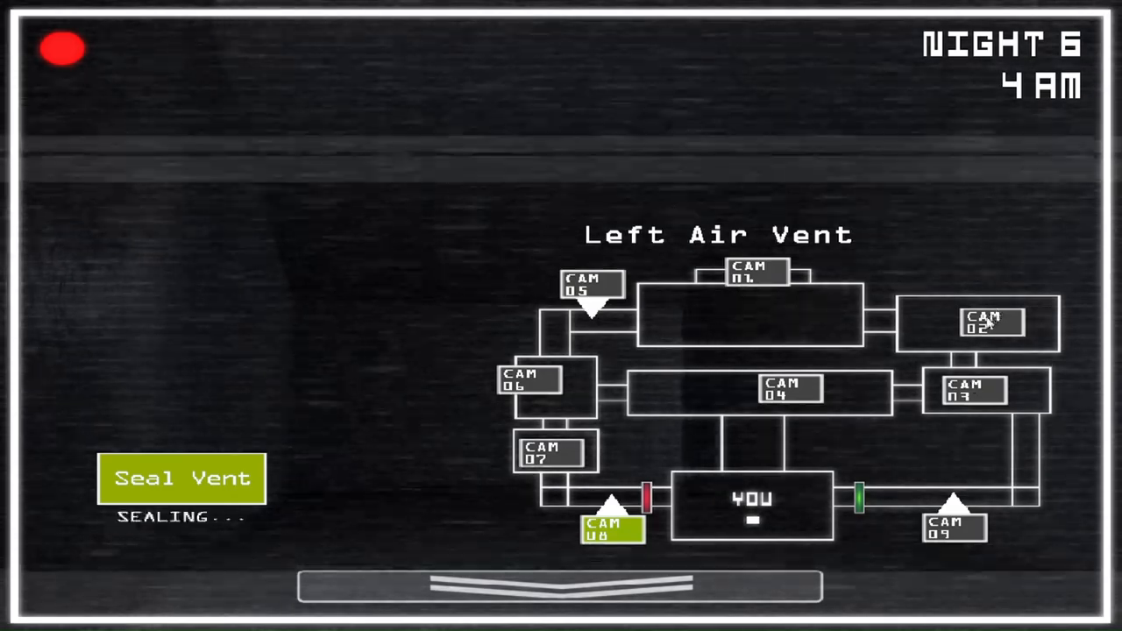
Reset the animatronics from maintenance at 4 AM, then wind the music box in Party Room 1 on CAM 02.
click(990, 322)
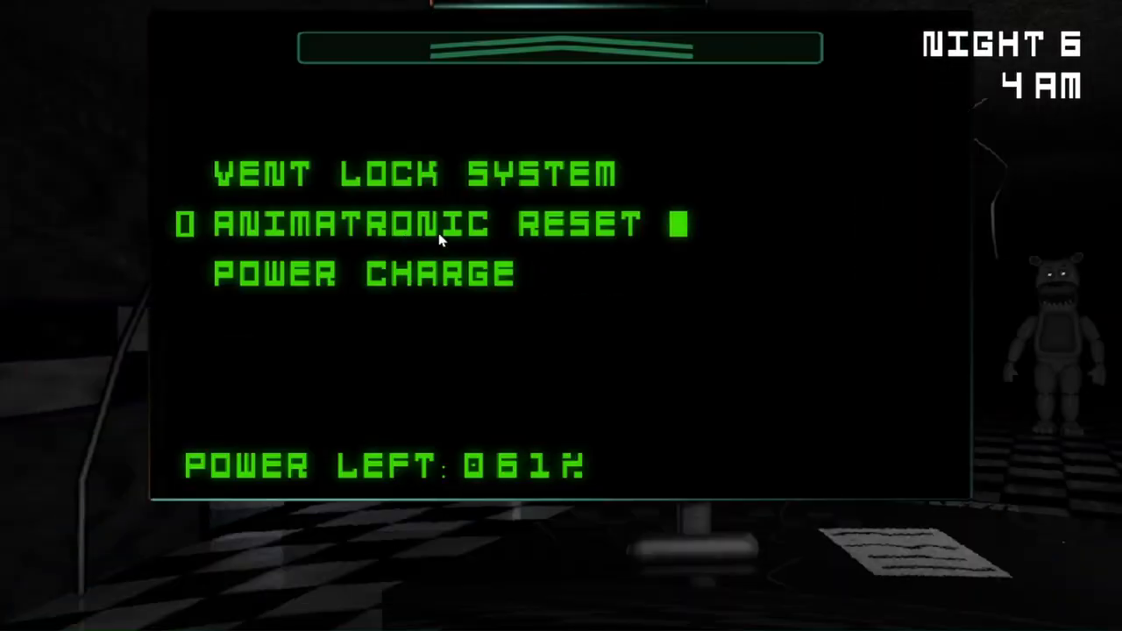
mouse_move(417, 291)
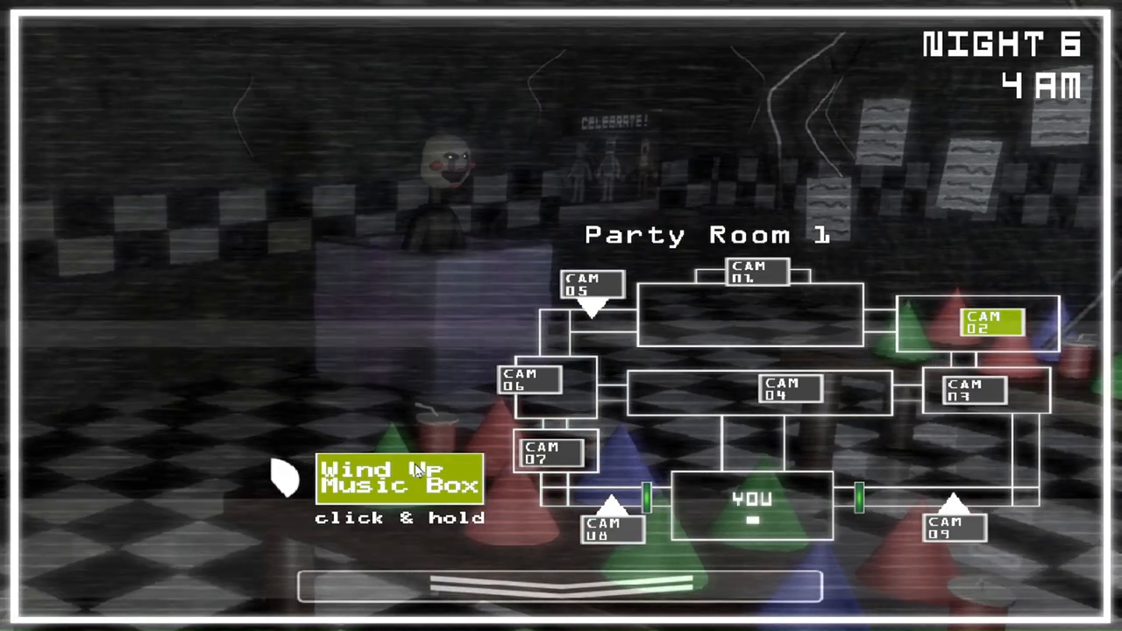
click(953, 526)
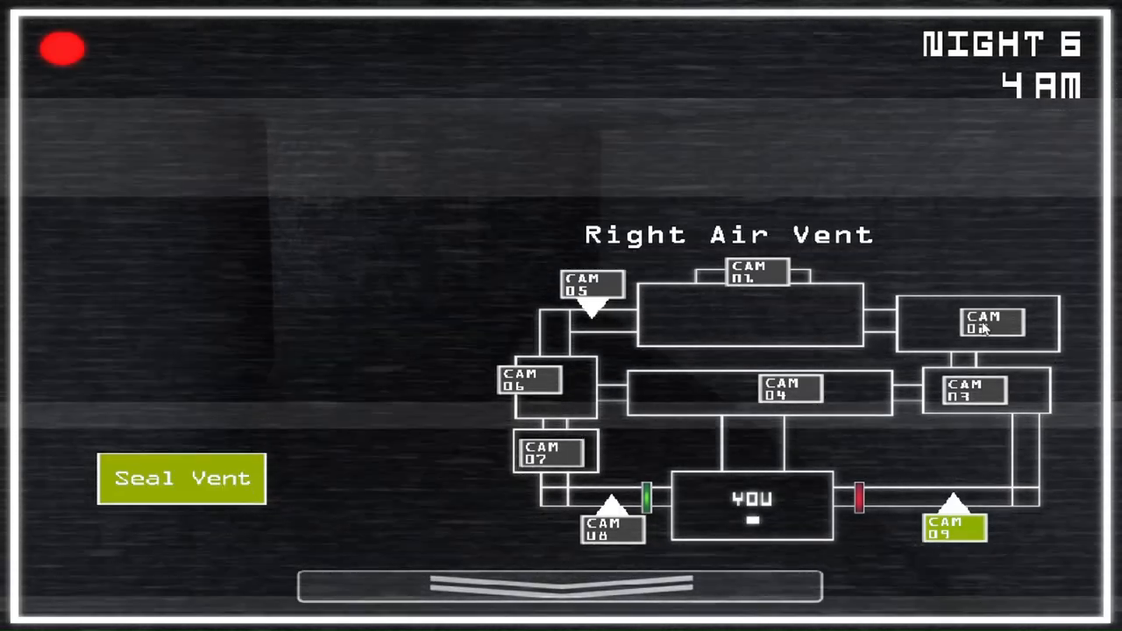
Seal the right vent, wind the music box again, and seal the Left Air Vent to reach 5 AM.
click(992, 323)
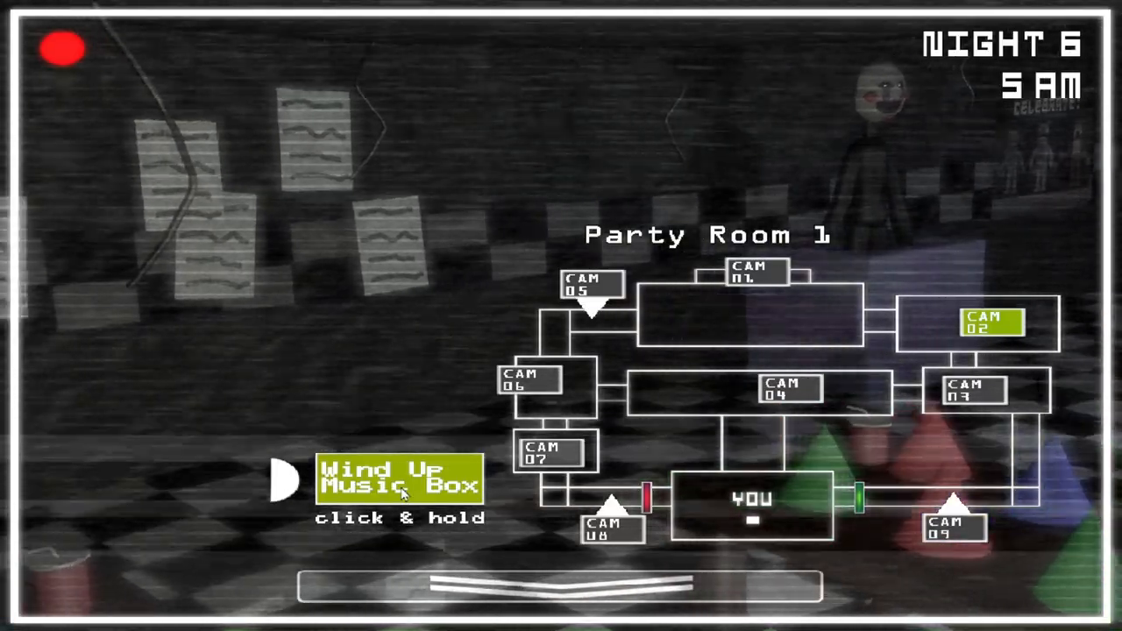
click(613, 526)
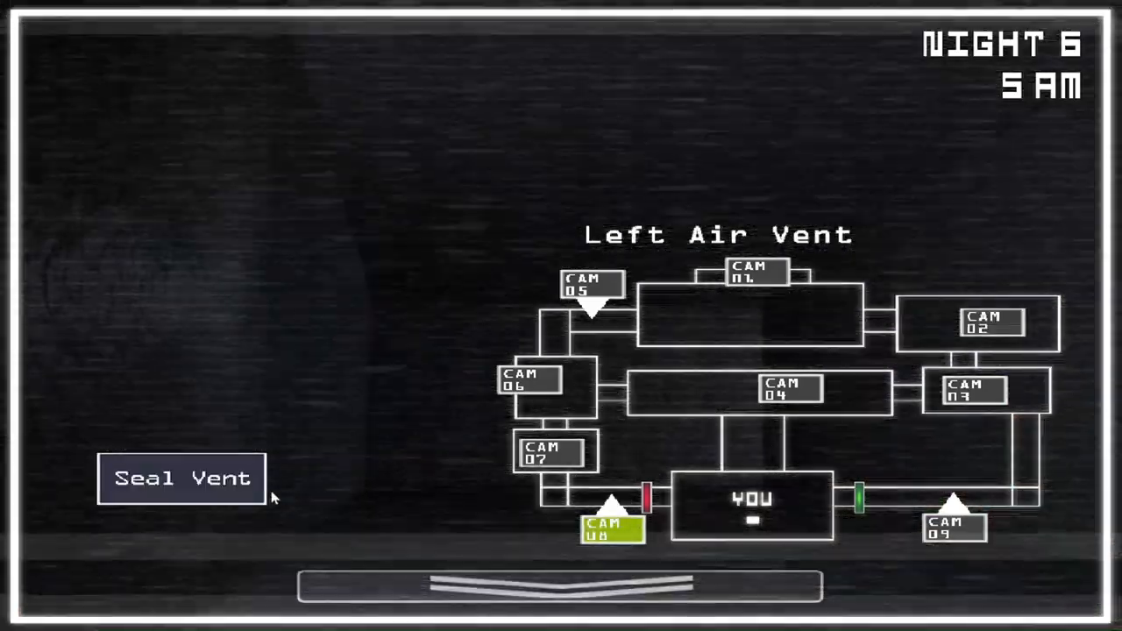
click(183, 477)
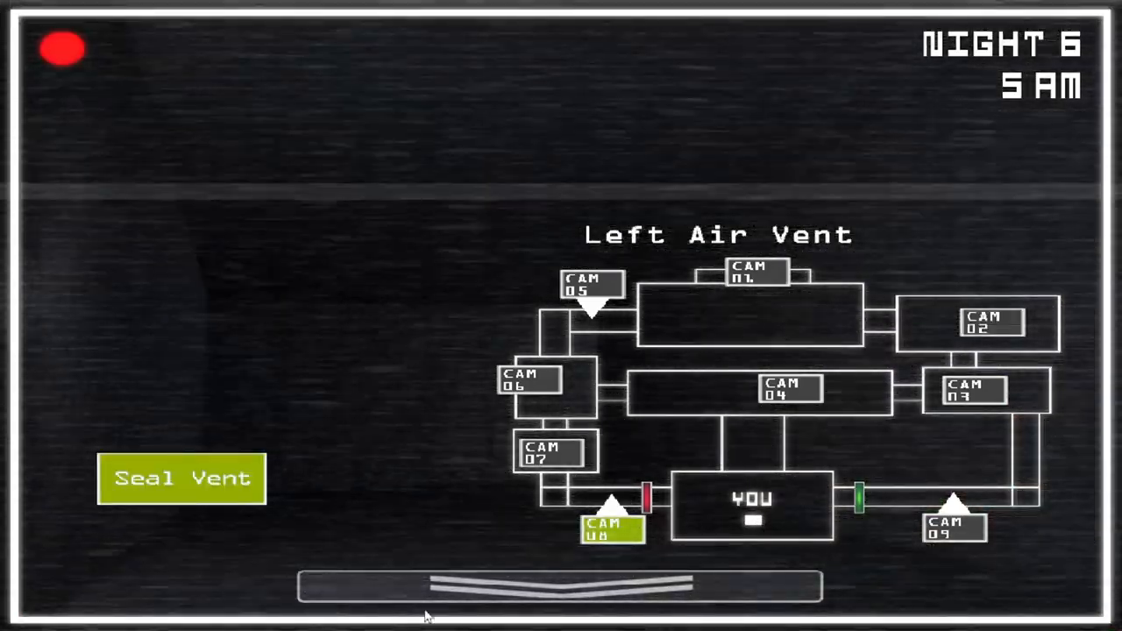